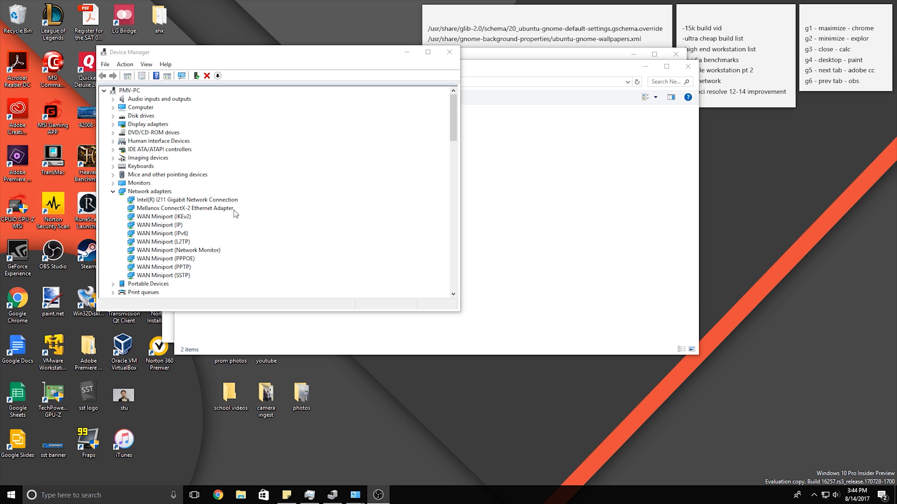
mouse_move(232, 213)
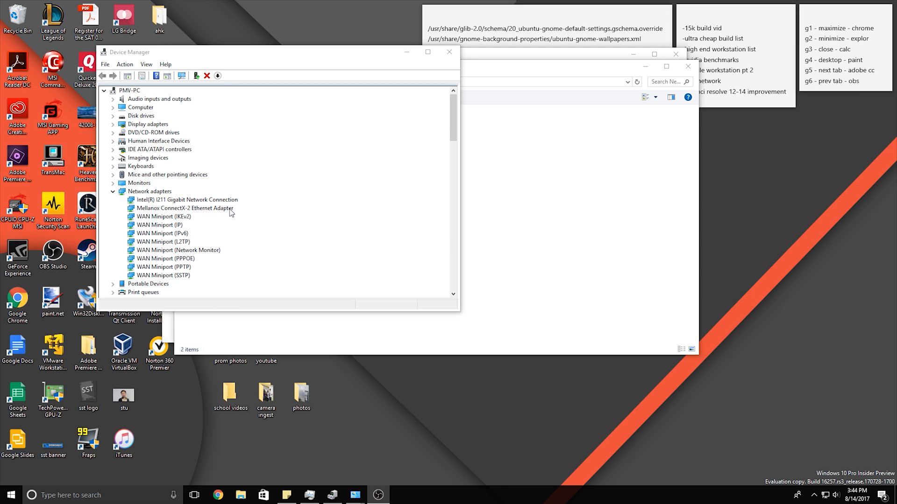
mouse_move(138, 213)
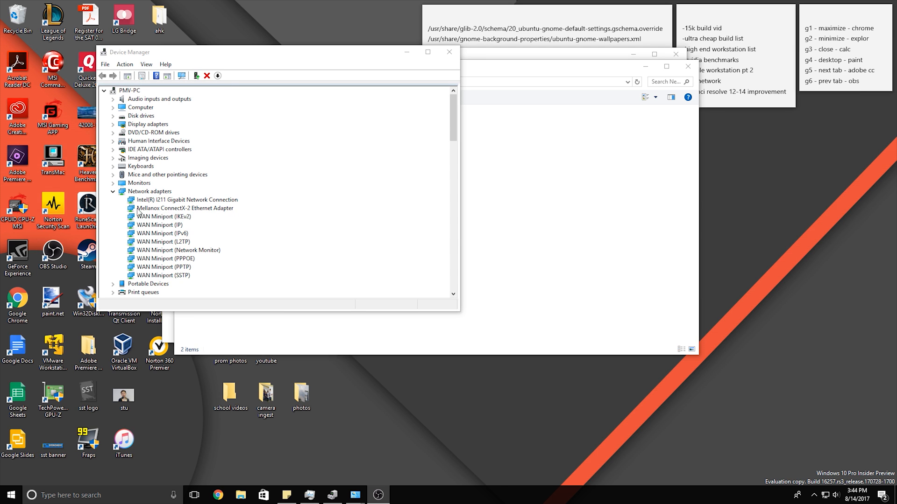
Review the Ethernet 2 (Mellanox ConnectX-2) connection's options and dismiss them without changes
scroll(down, 3)
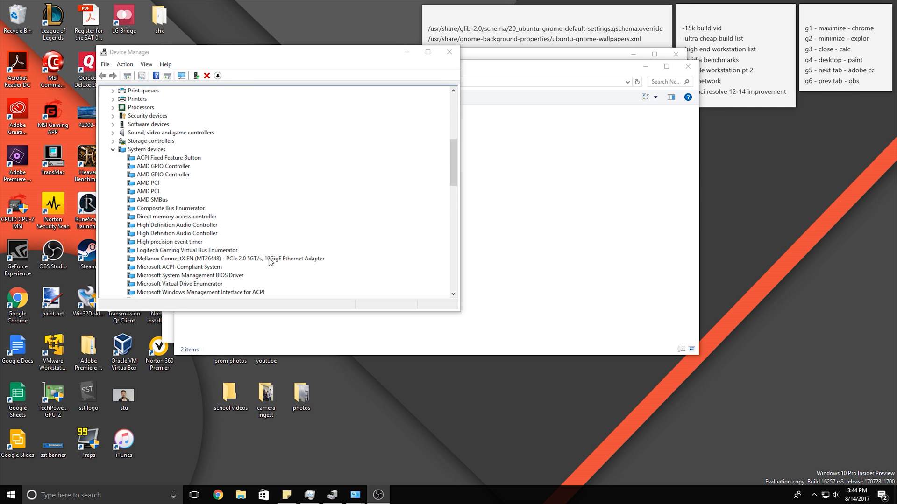
scroll(up, 3)
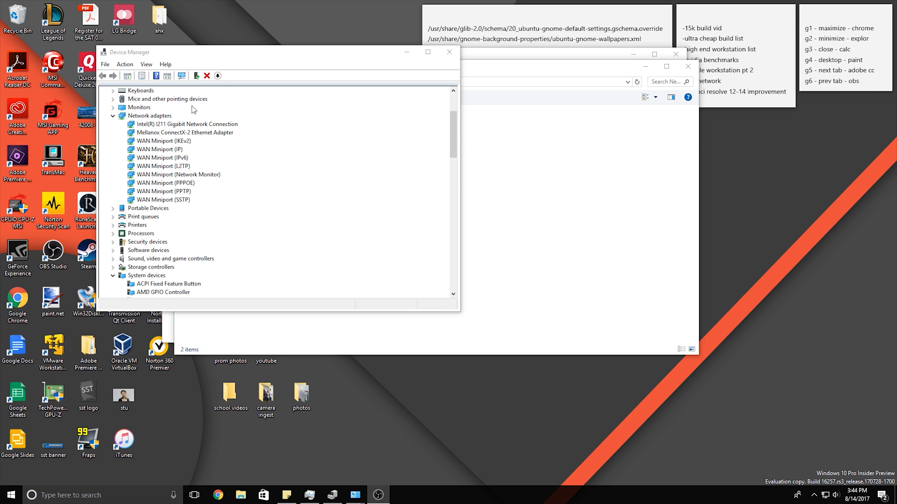
mouse_move(193, 142)
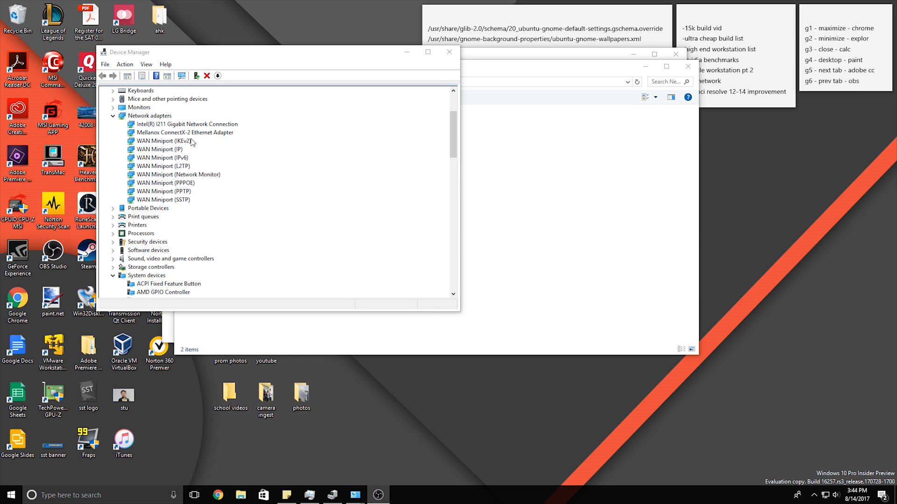
scroll(up, 3)
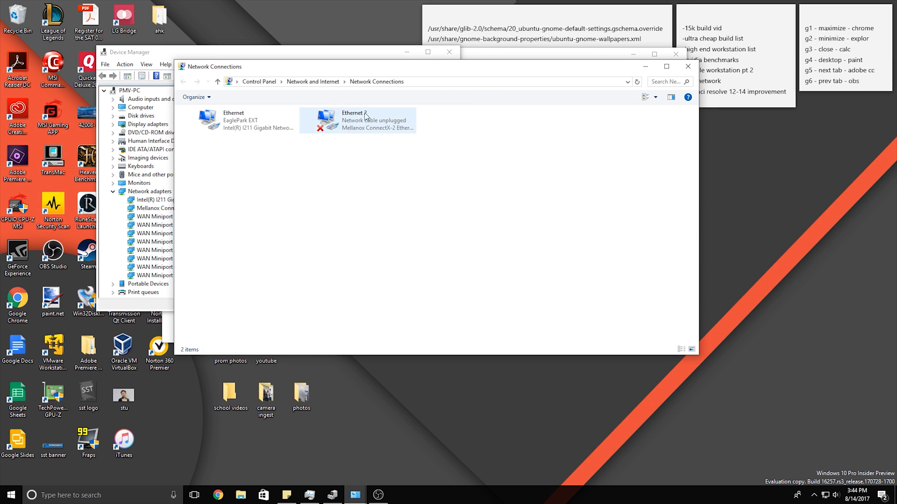
mouse_move(387, 133)
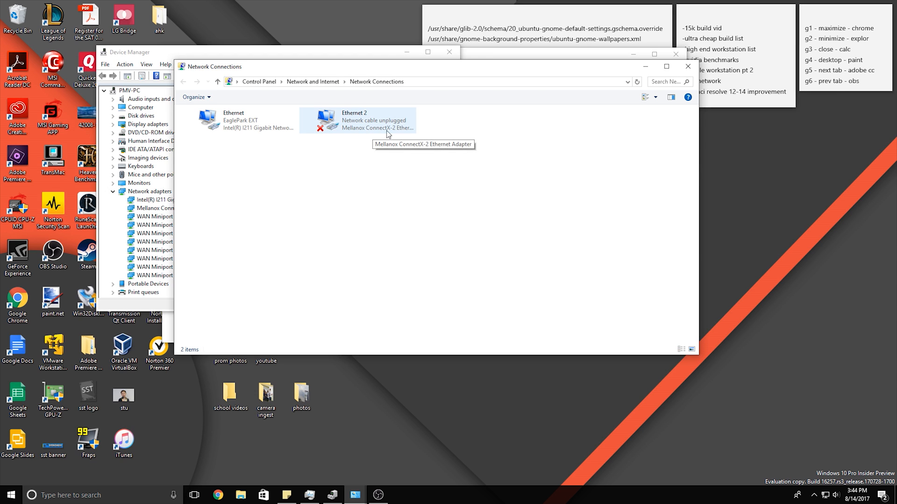
right_click(358, 121)
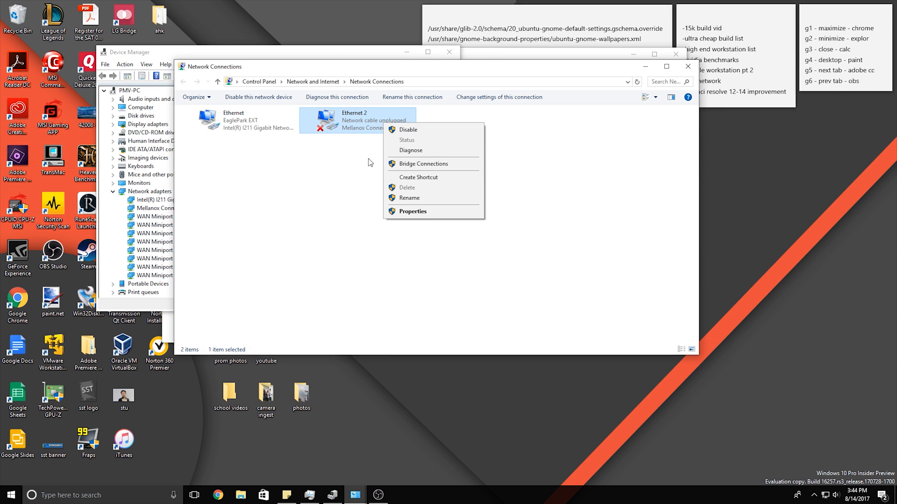
click(366, 159)
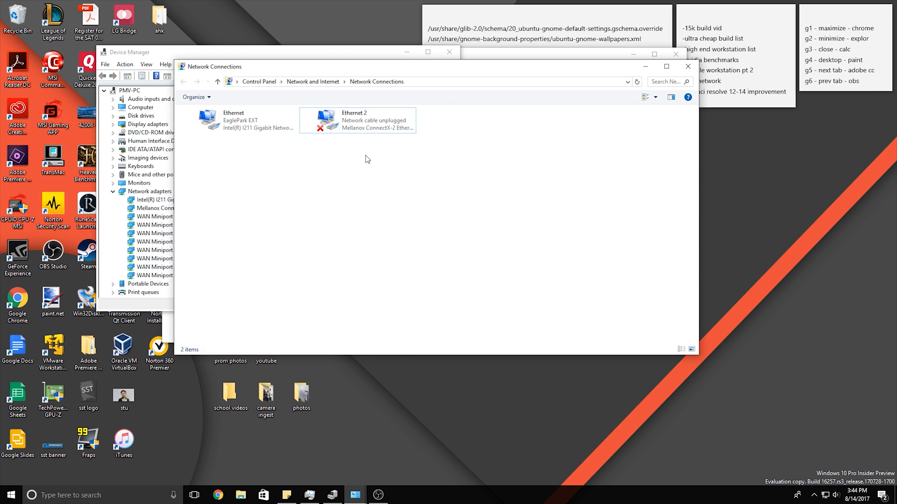
mouse_move(376, 151)
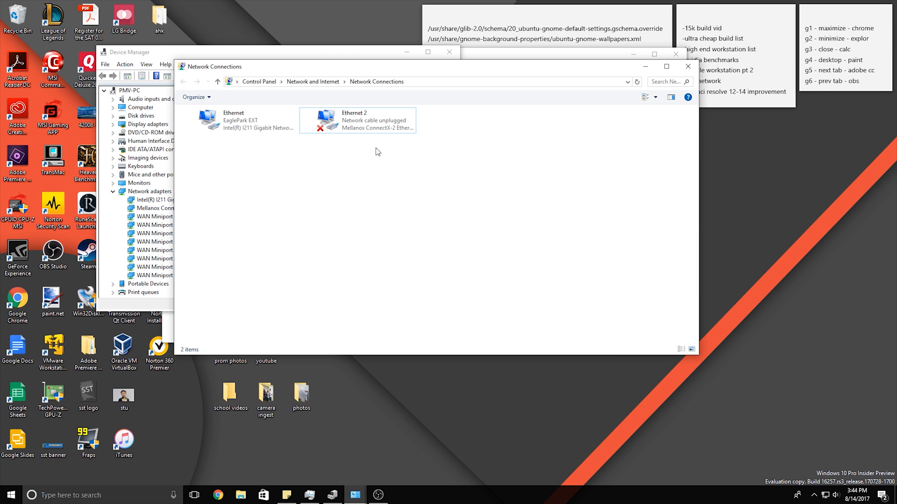